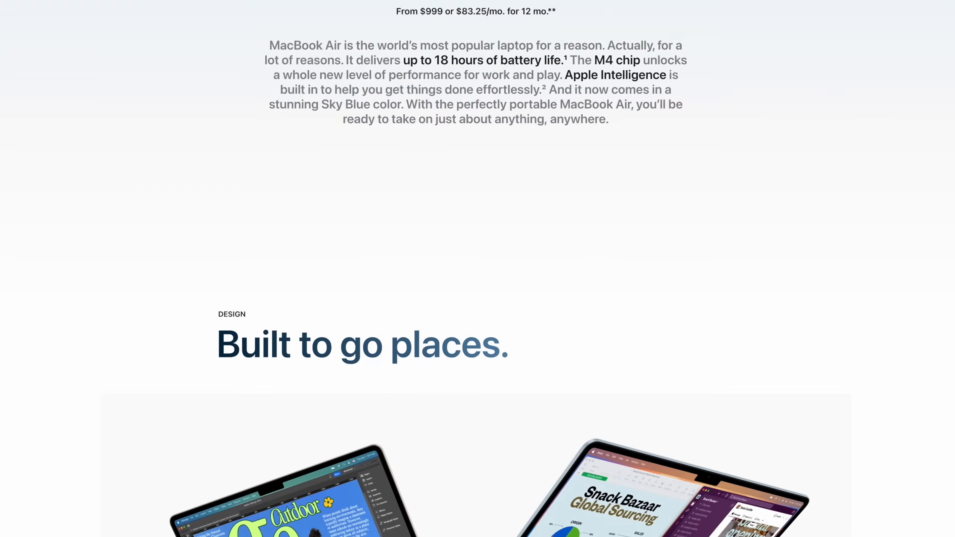
scroll("down", 3)
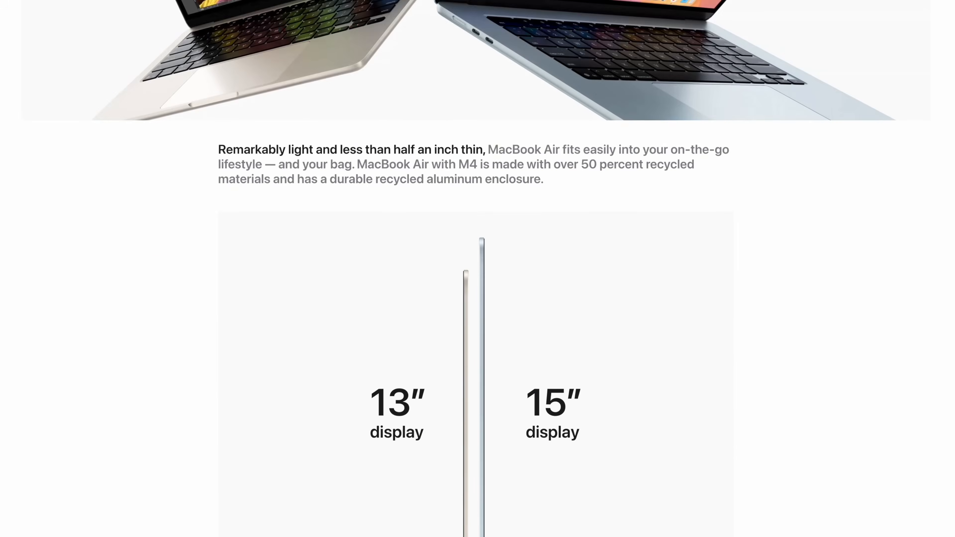
scroll("down", 3)
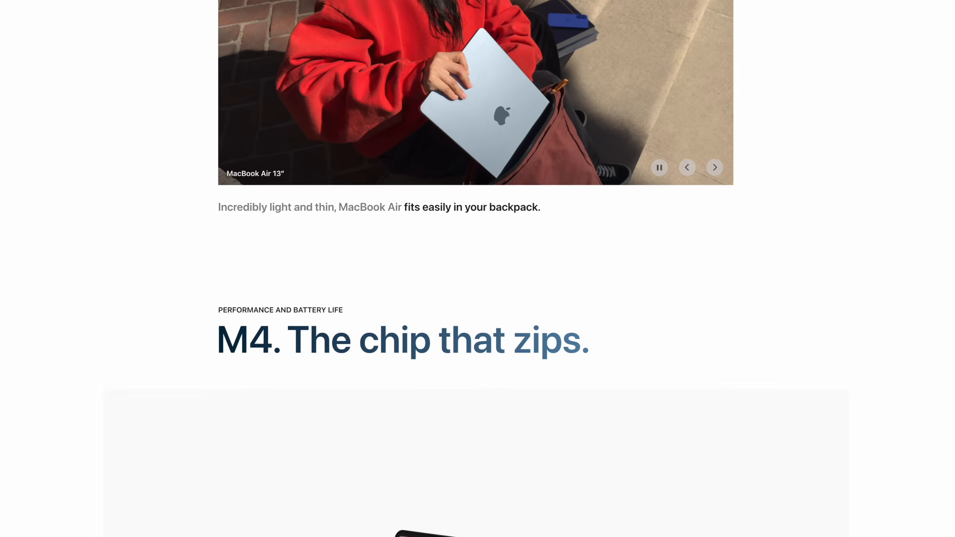
scroll("down", 3)
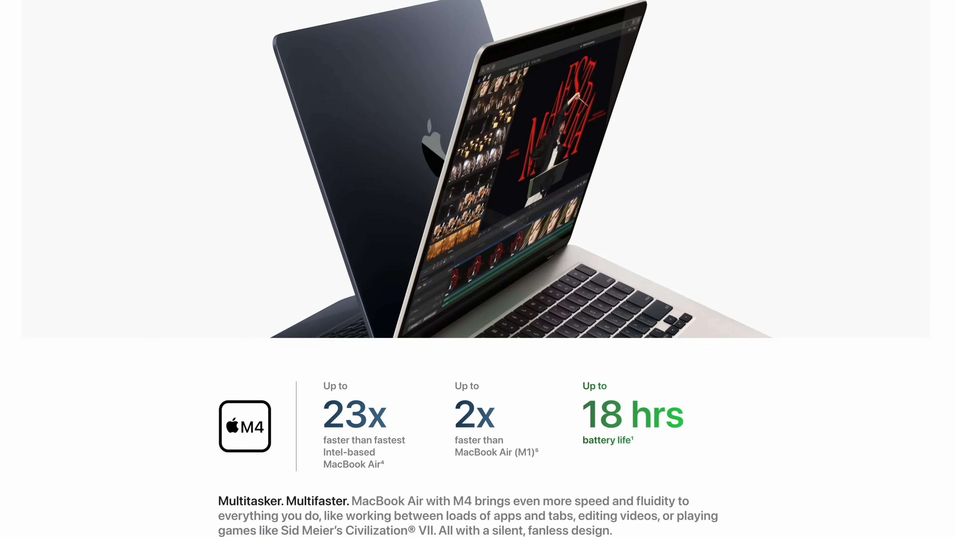